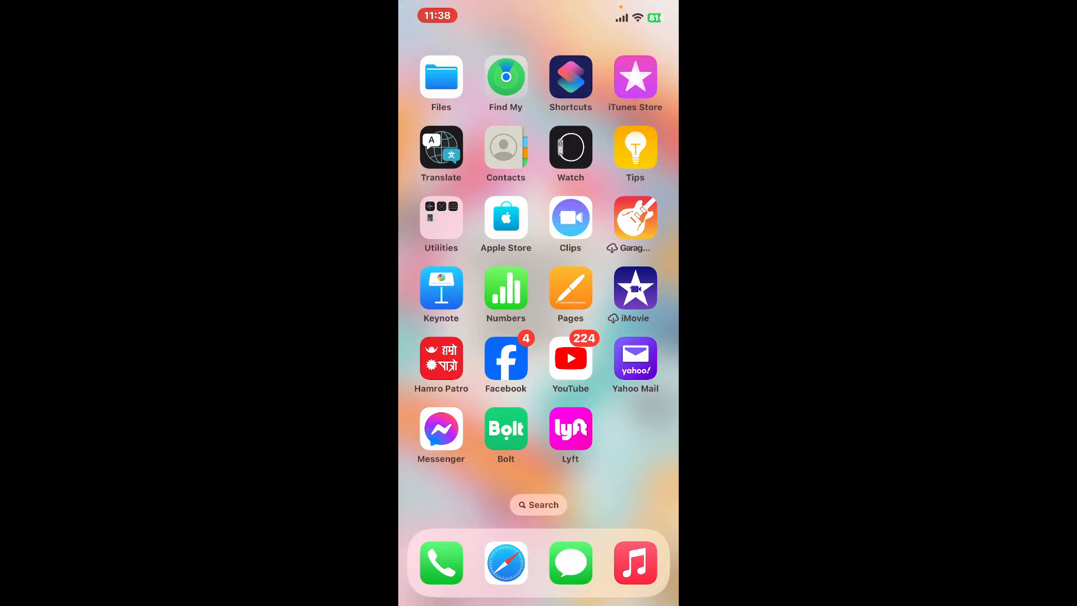
- Swipe to the next Home Screen page and launch the YNAB app
scroll(left, 3)
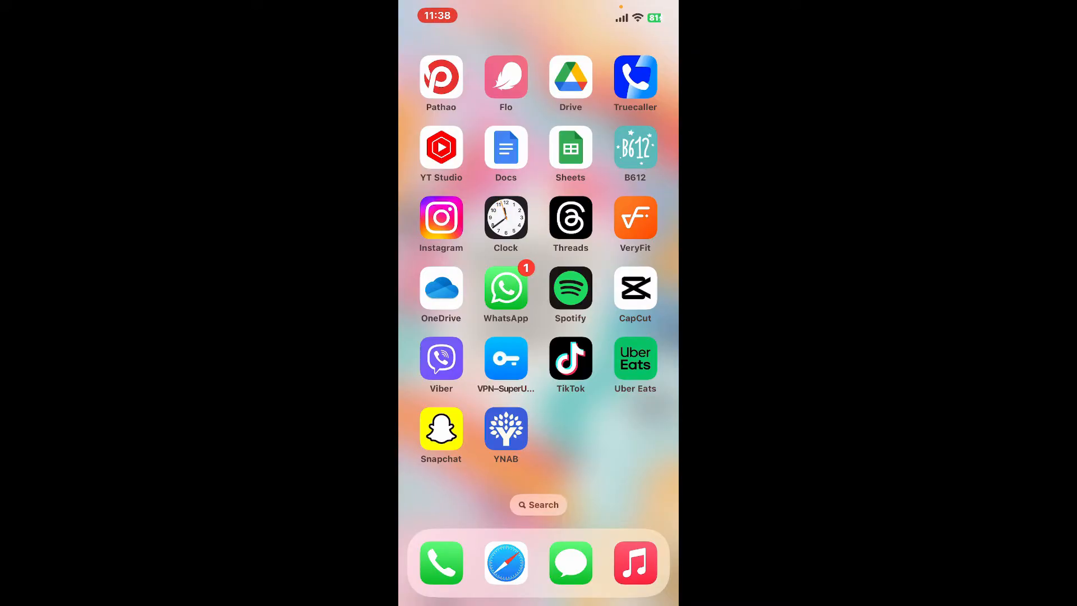
click(505, 429)
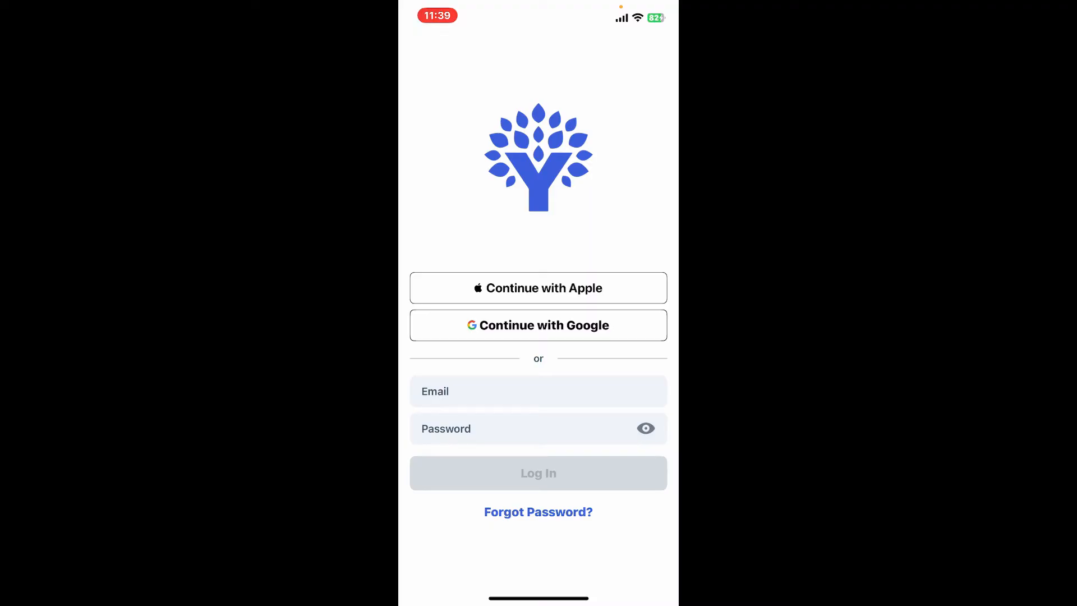
- Focus the Email field on the YNAB sign-in screen
click(539, 390)
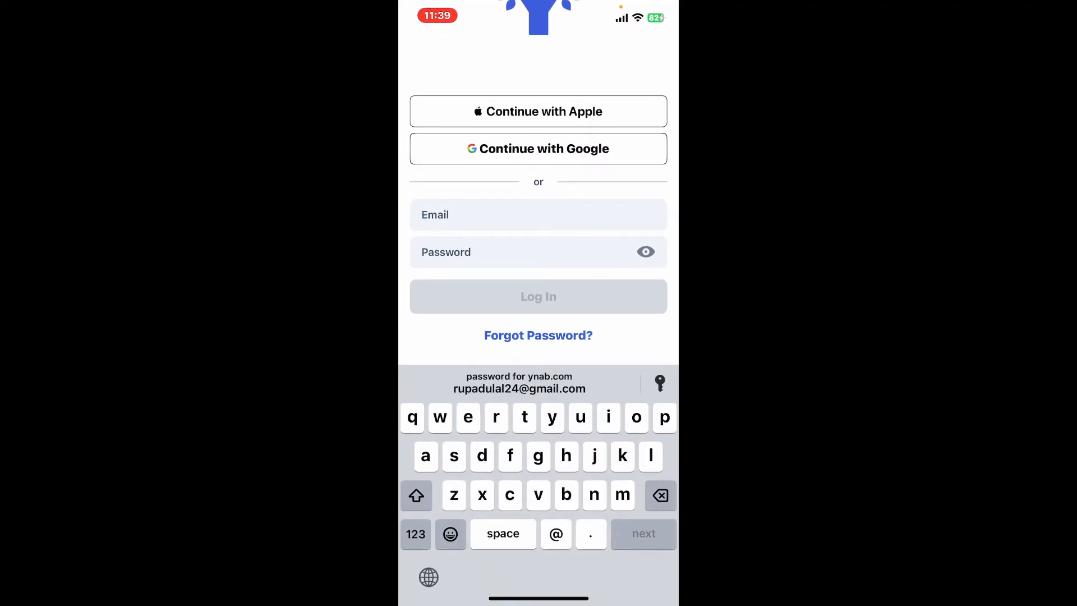
- Fill in the saved ynab.com email and password and log in
click(539, 214)
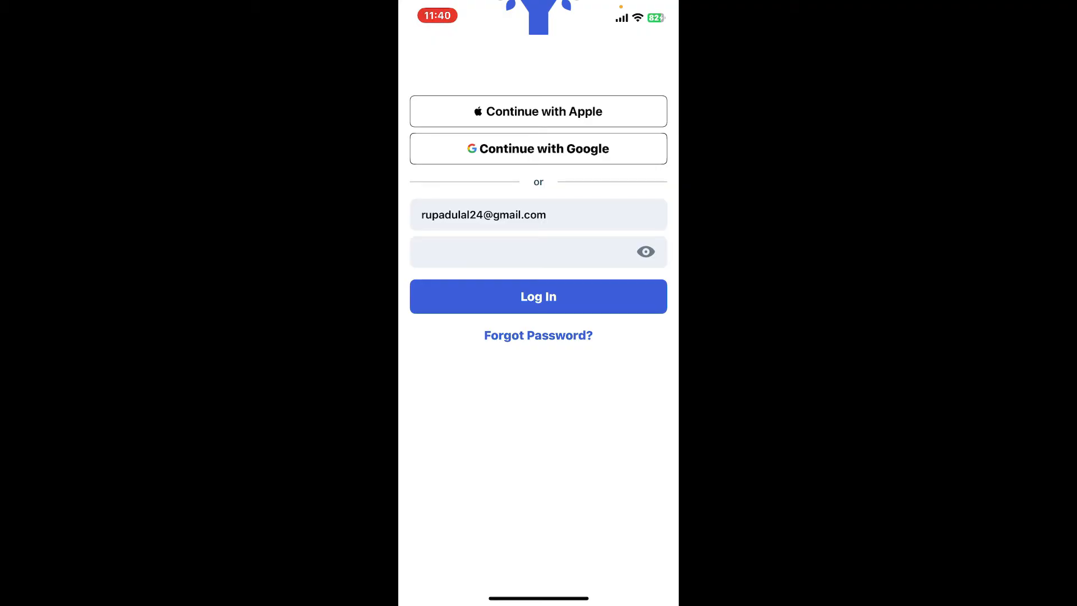
click(539, 296)
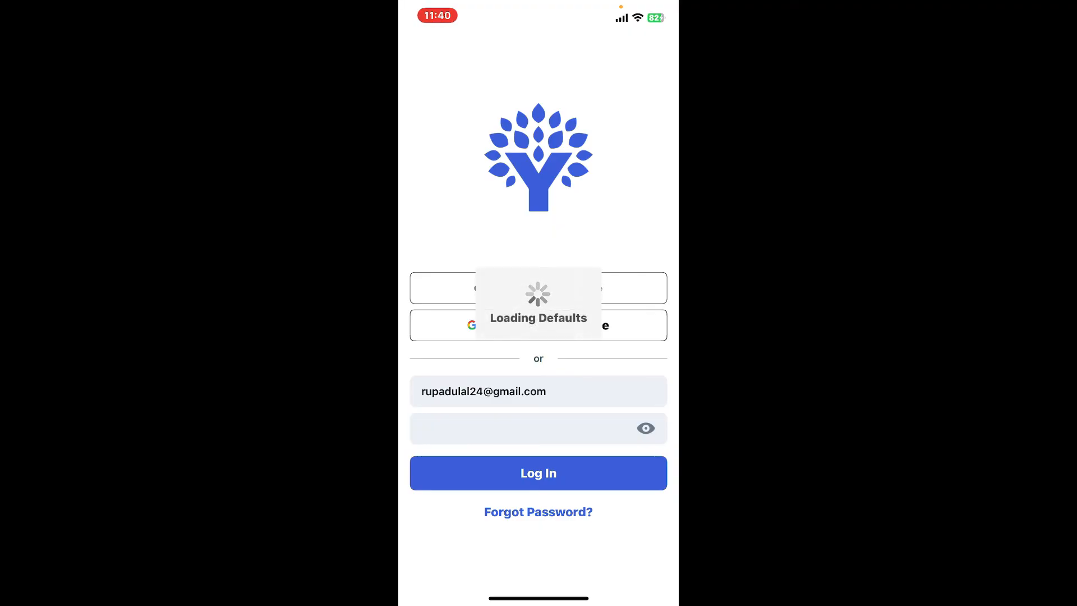
- Dismiss post-login prompts and browse the Apr 2024 budget categories with £2,500.00 to assign
click(539, 473)
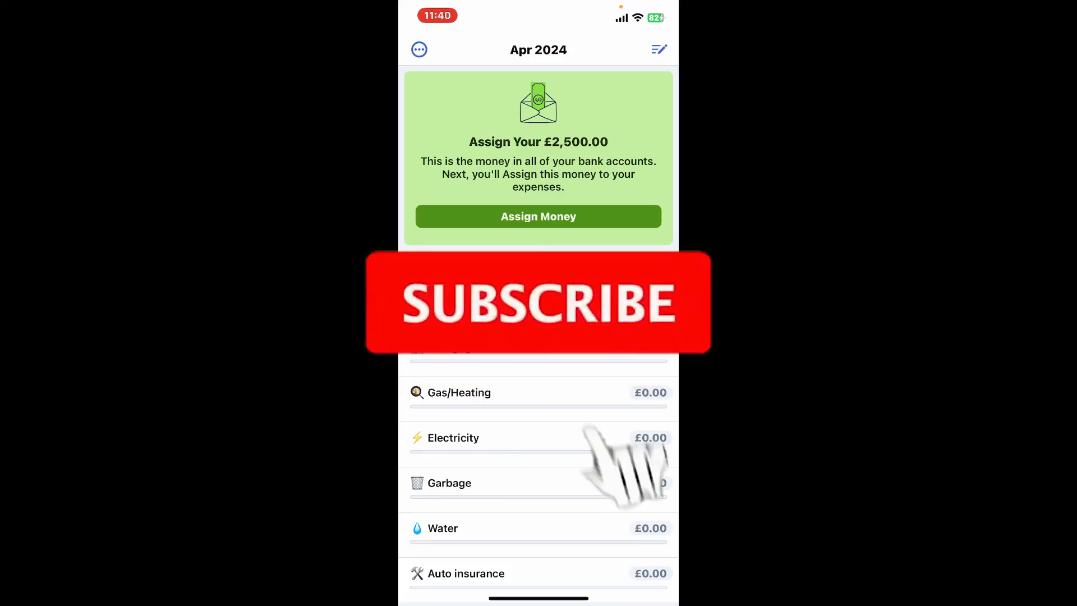
click(537, 302)
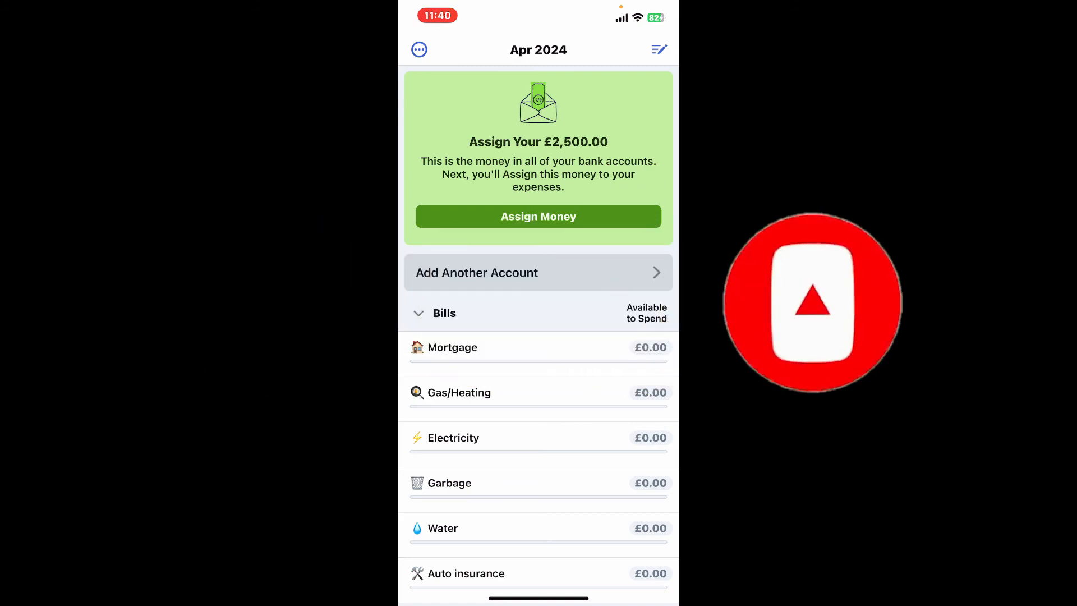
scroll(down, 3)
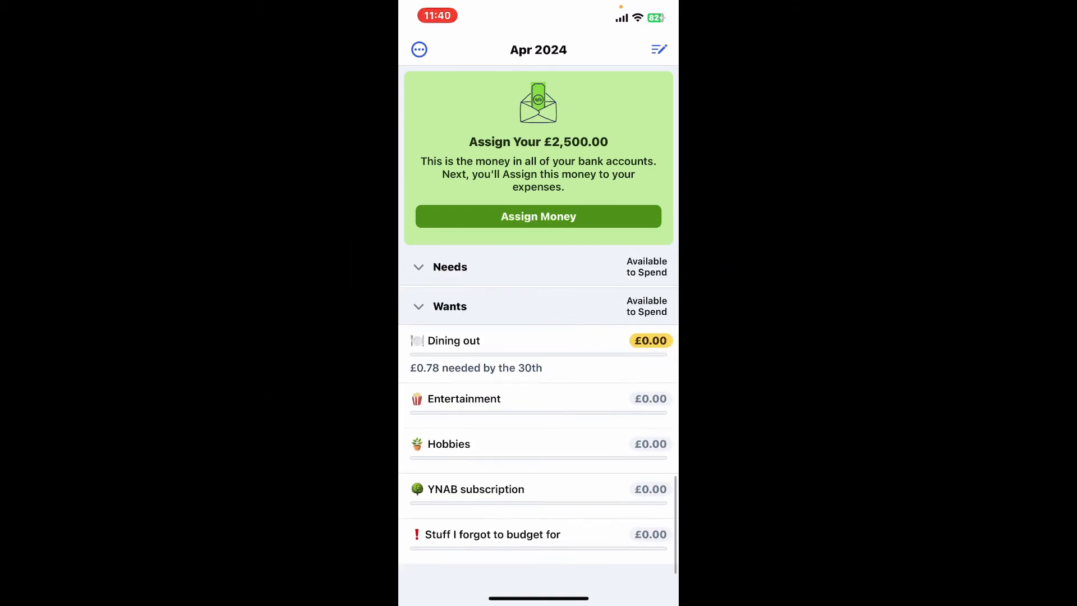